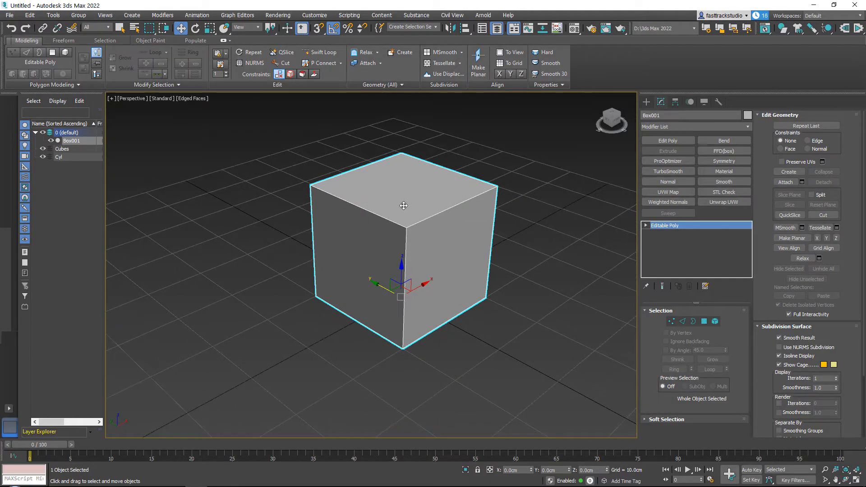
- Orbit the viewport to get a better view of the box
{"action": "left_click_drag", "start_coordinate": [404, 205], "coordinate": [438, 217]}
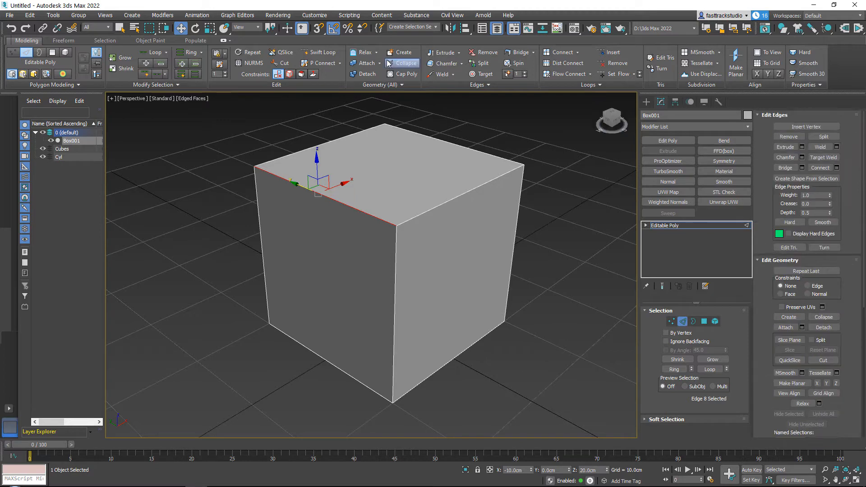
{"action": "left_click", "coordinate": [444, 63]}
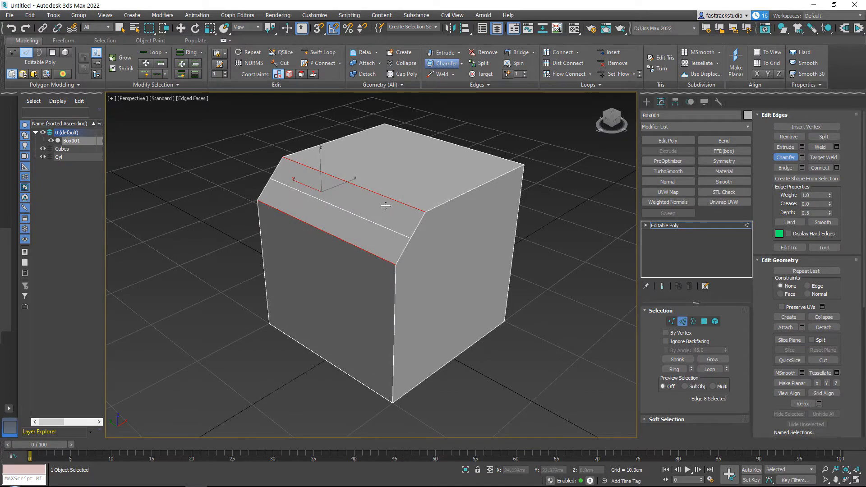
{"action": "left_click_drag", "start_coordinate": [386, 204], "coordinate": [392, 185]}
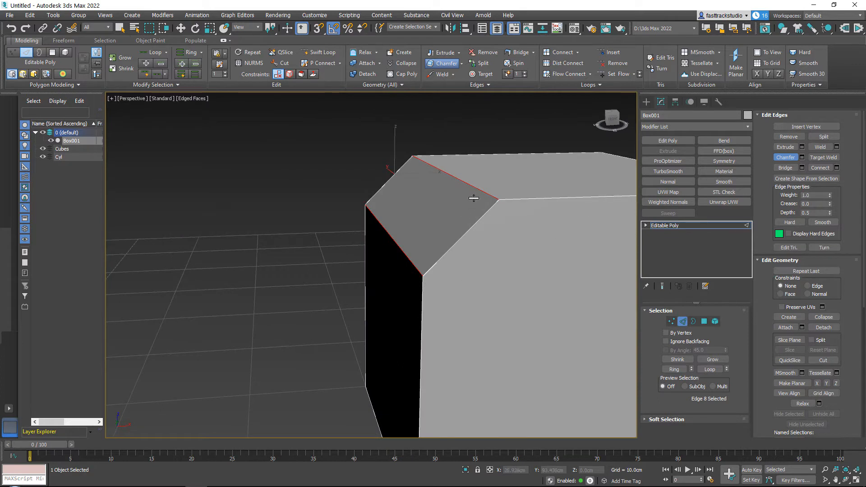
{"action": "left_click_drag", "start_coordinate": [473, 199], "coordinate": [387, 199]}
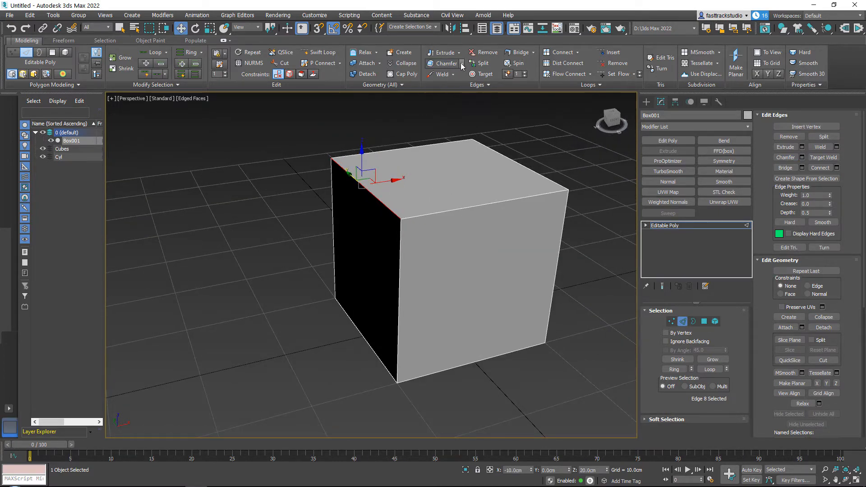
{"action": "mouse_move", "coordinate": [463, 66]}
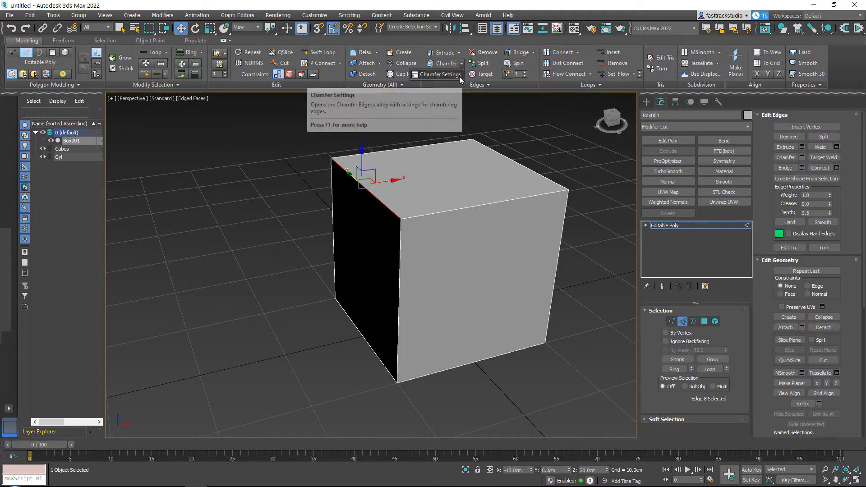
- Preview a flat, single-segment chamfer of about 1.6 cm on the top front edge
{"action": "left_click", "coordinate": [438, 74]}
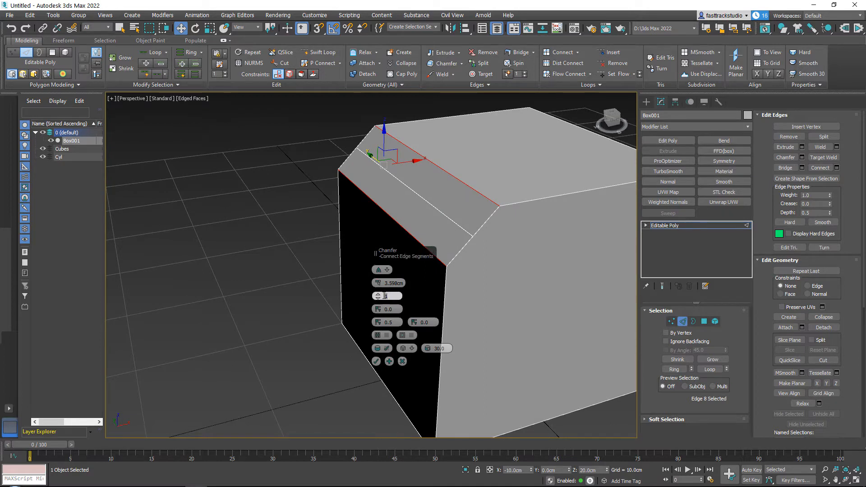
{"action": "left_click", "coordinate": [386, 295]}
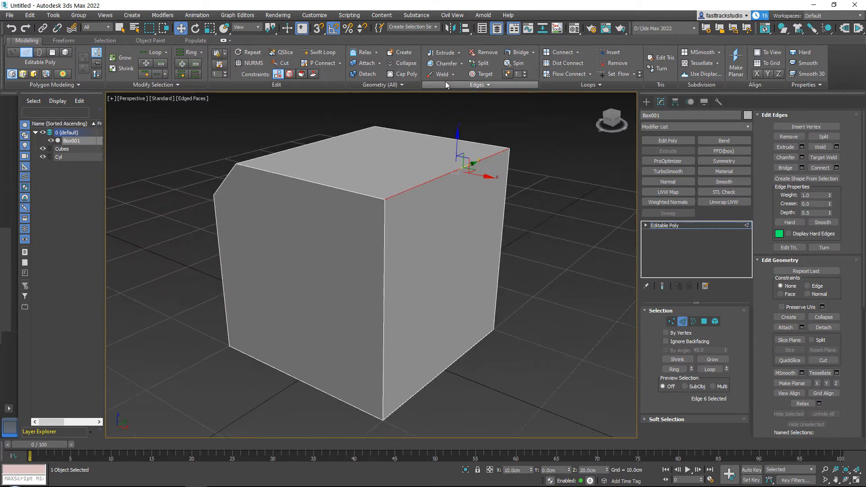
{"action": "left_click", "coordinate": [440, 63]}
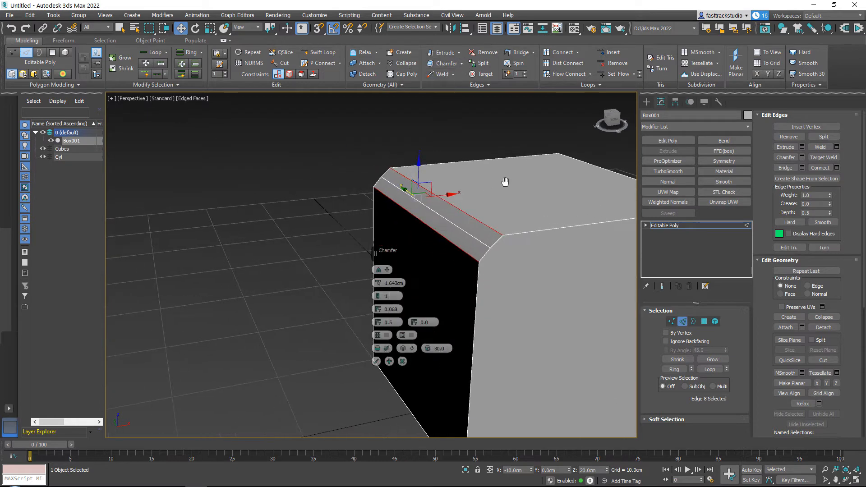
- Widen the chamfer to about 3 cm with 5 segments, raising depth and end bias to round it
{"action": "left_click_drag", "start_coordinate": [379, 273], "coordinate": [379, 270]}
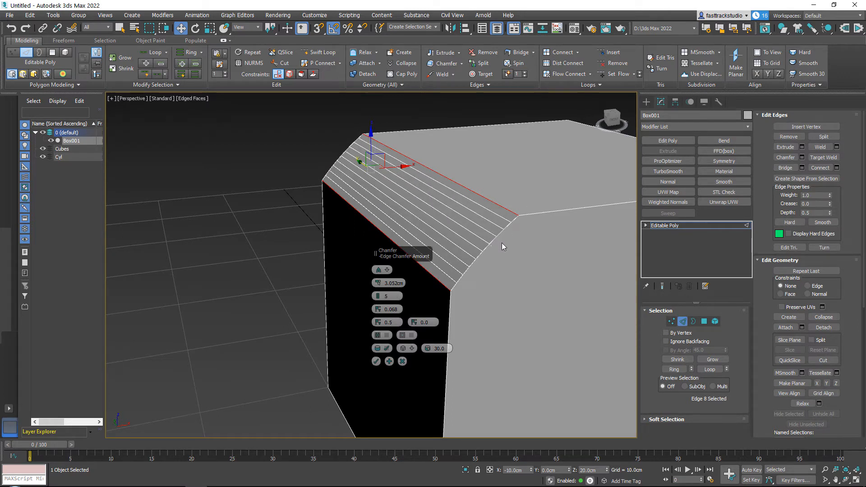
{"action": "left_click", "coordinate": [386, 296]}
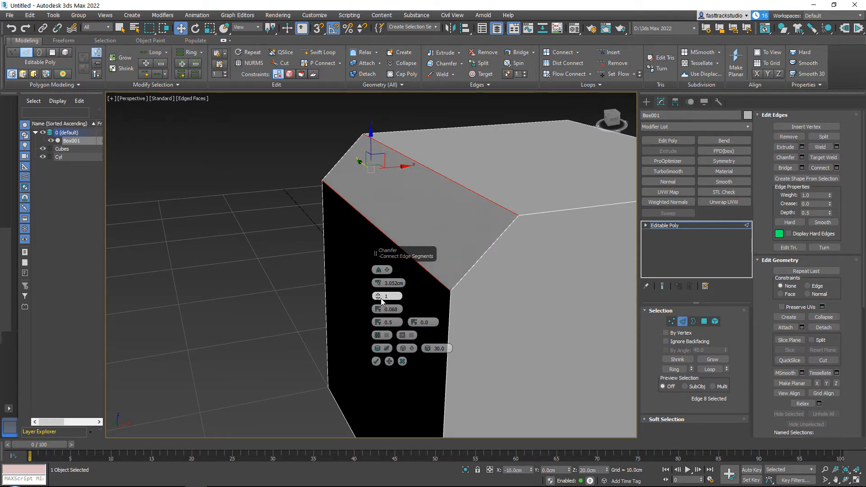
{"action": "left_click", "coordinate": [377, 296]}
{"action": "type", "text": "5"}
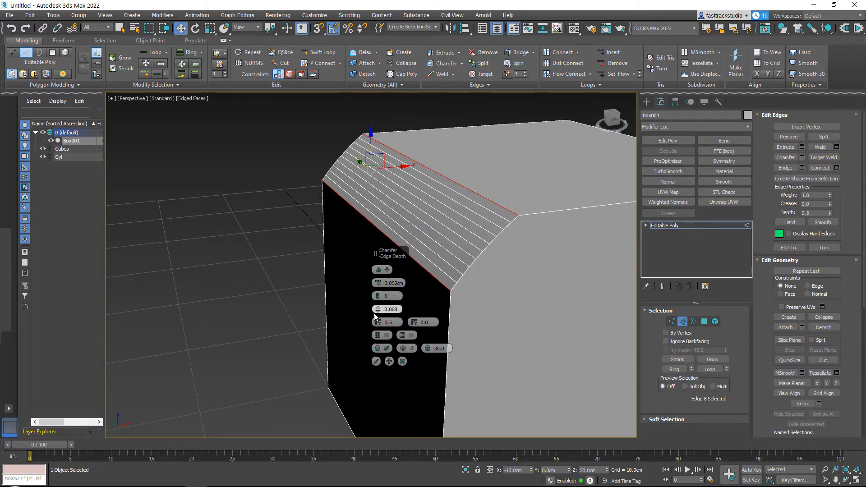
{"action": "left_click_drag", "start_coordinate": [388, 308], "coordinate": [387, 269]}
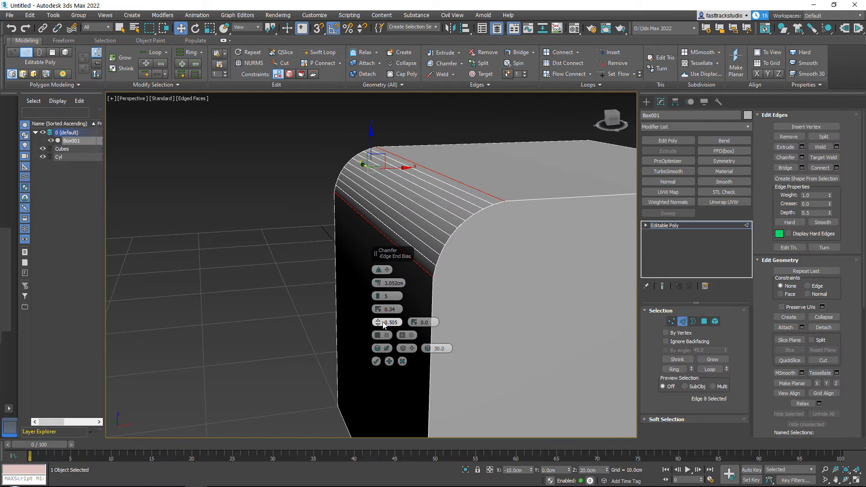
{"action": "left_click_drag", "start_coordinate": [386, 322], "coordinate": [389, 352]}
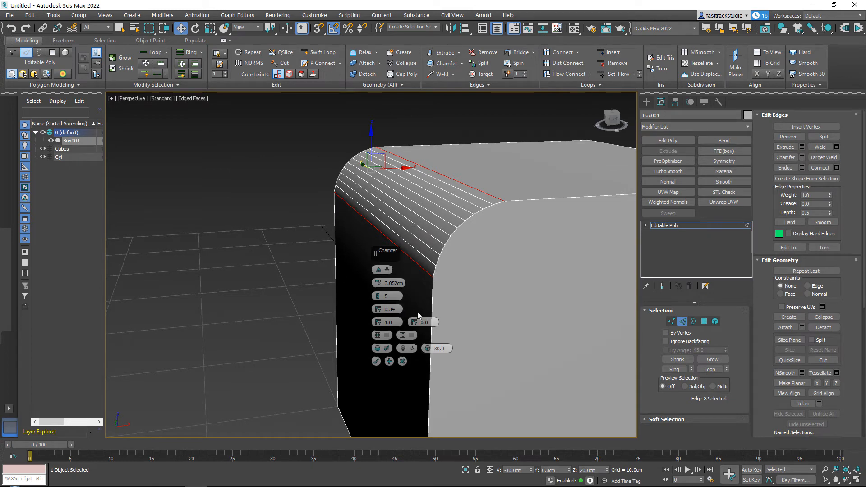
- Preview Open Chamfer and Invert Open, then cancel the chamfer so the edge stays sharp
{"action": "left_click", "coordinate": [387, 335]}
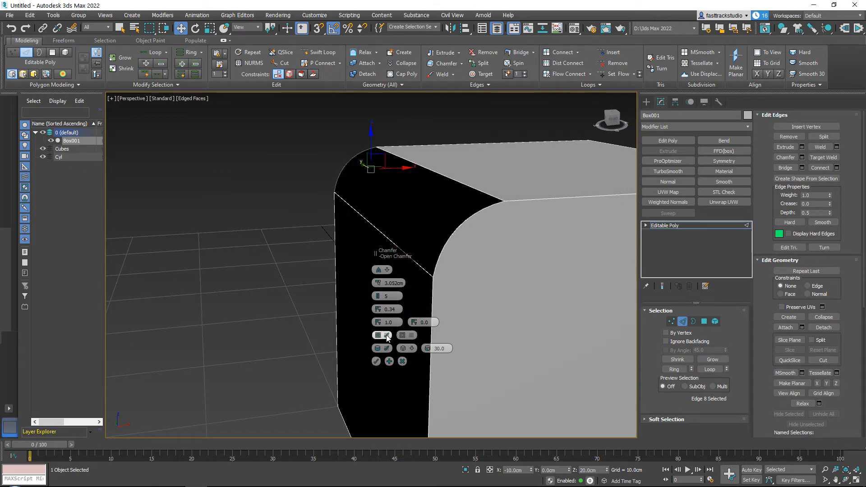
{"action": "left_click", "coordinate": [404, 335]}
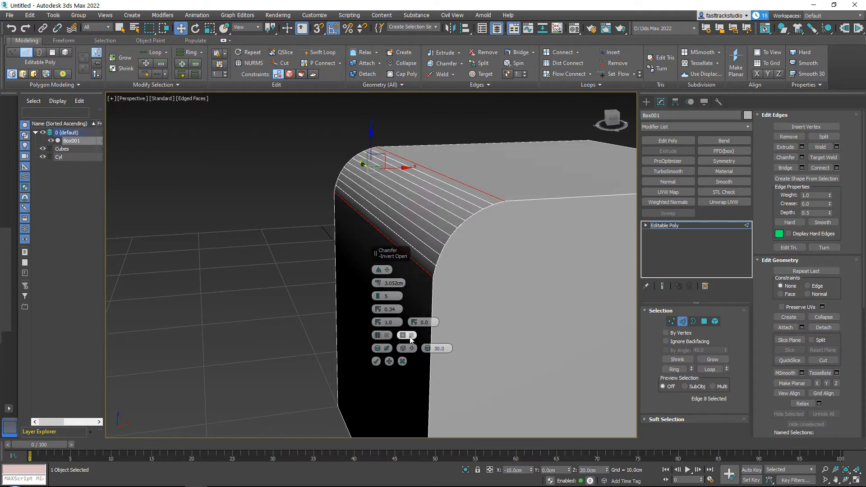
{"action": "left_click", "coordinate": [410, 335]}
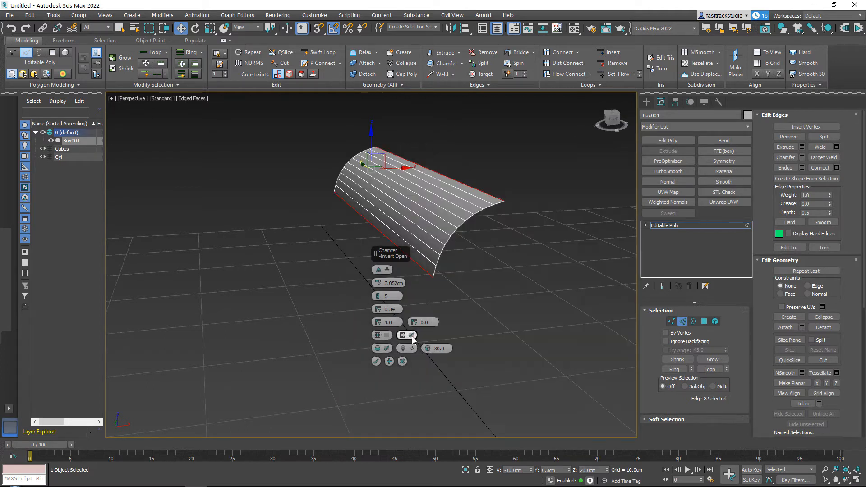
{"action": "left_click", "coordinate": [403, 347]}
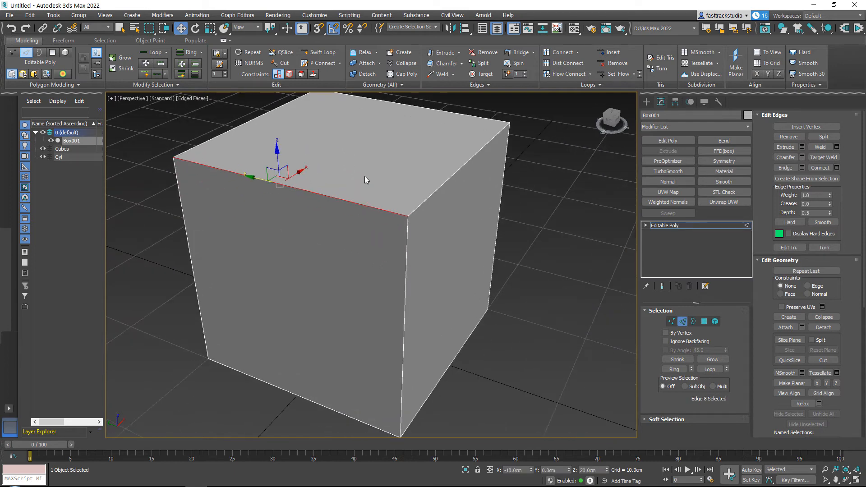
{"action": "mouse_move", "coordinate": [414, 207]}
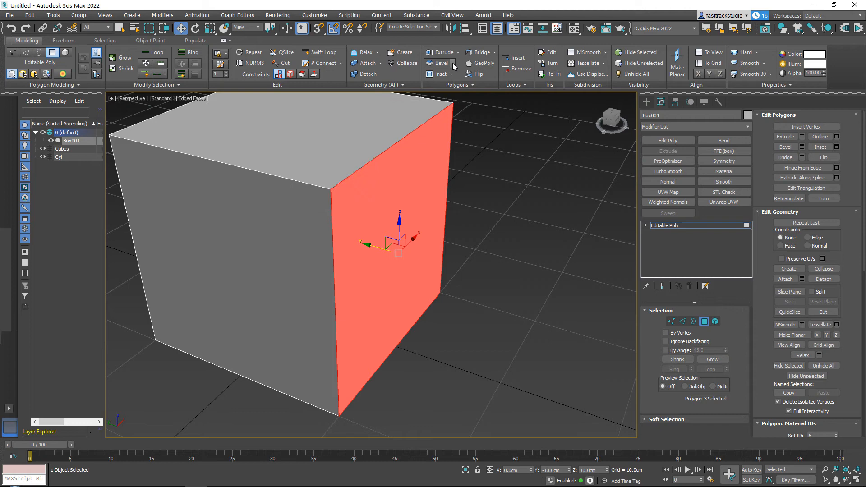
- Start a bevel on the selected right-hand face
{"action": "left_click", "coordinate": [442, 63]}
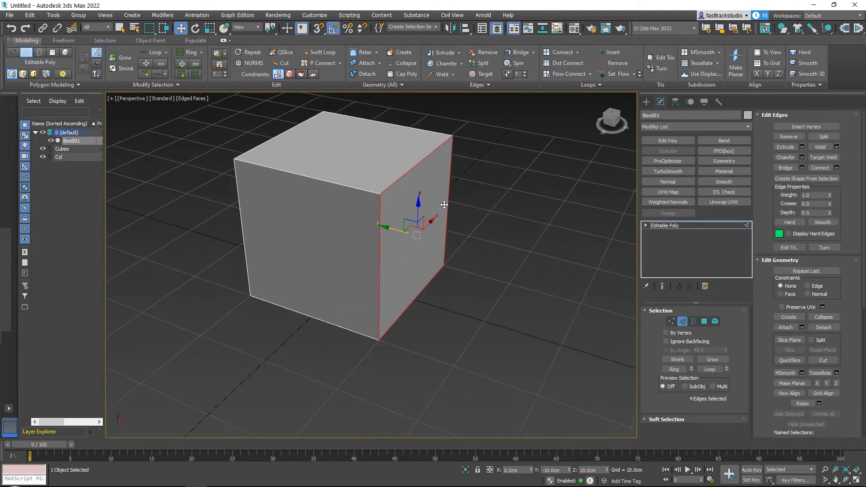
{"action": "mouse_move", "coordinate": [682, 321]}
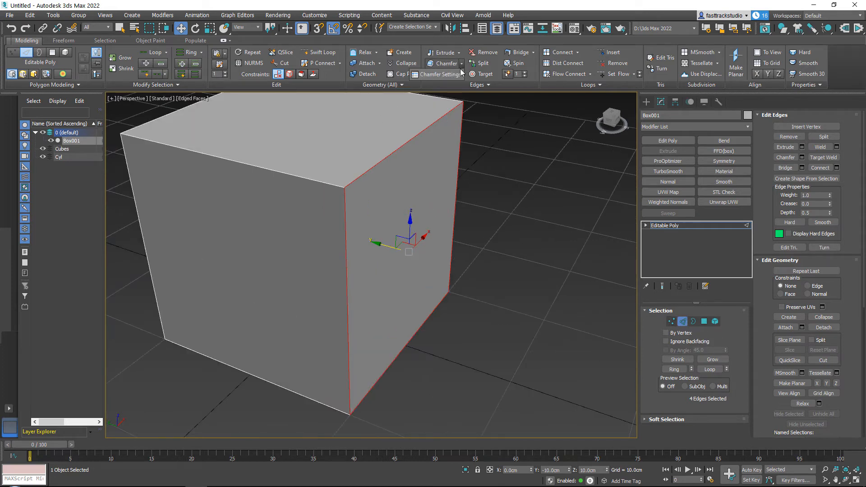
{"action": "left_click", "coordinate": [441, 74]}
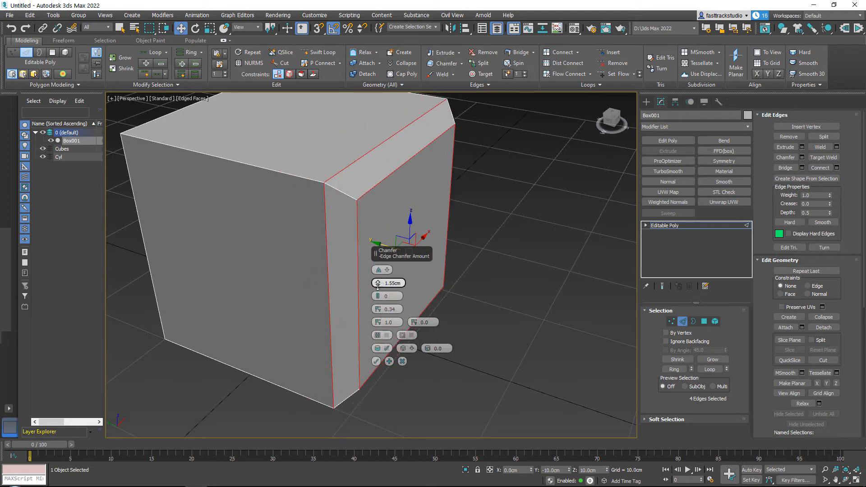
{"action": "left_click", "coordinate": [384, 295]}
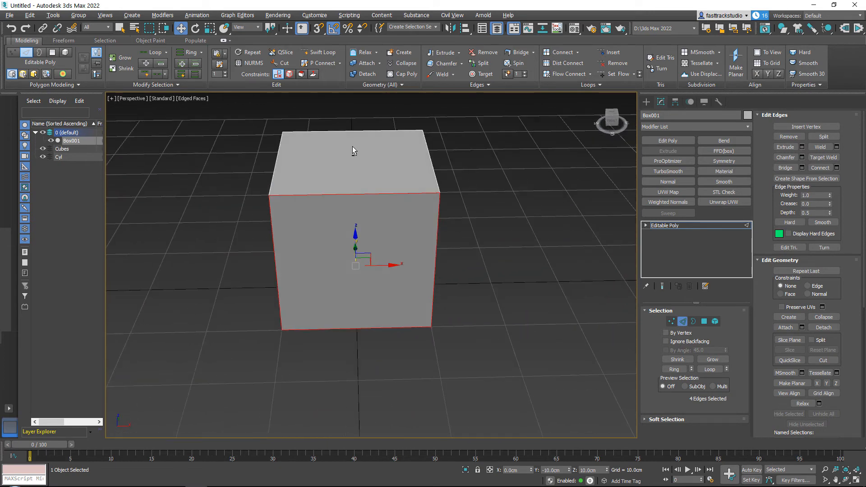
{"action": "mouse_move", "coordinate": [322, 52]}
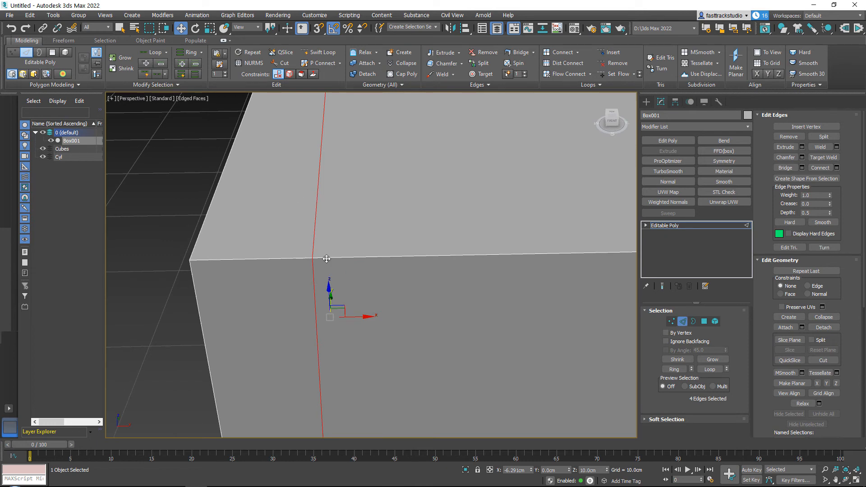
- Zoom in and open Connect Edges settings to add two pinched edge loops
{"action": "scroll", "scroll_direction": "down", "scroll_amount": 3}
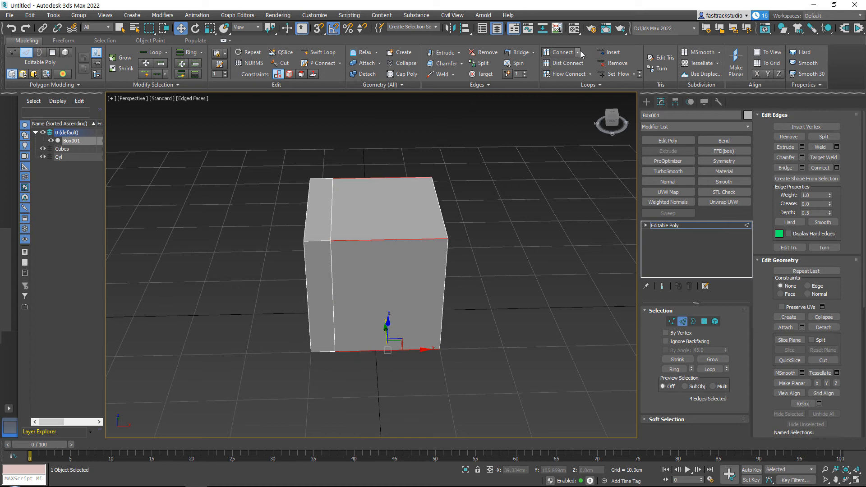
{"action": "left_click", "coordinate": [576, 52]}
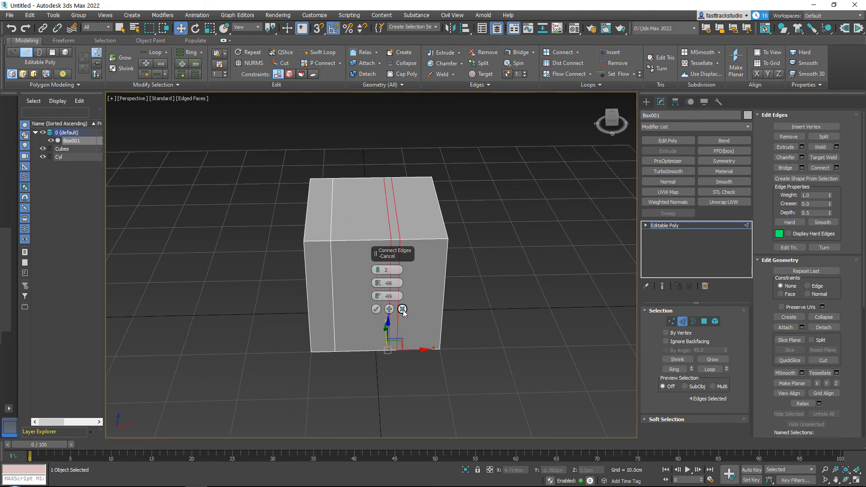
- Confirm the two connected loops and chamfer them at about 1 cm with one segment
{"action": "left_click", "coordinate": [402, 308]}
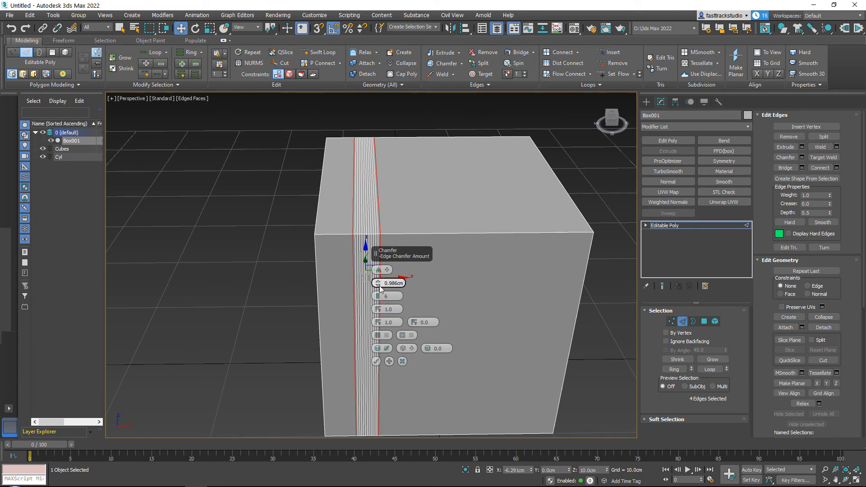
{"action": "left_click", "coordinate": [381, 295]}
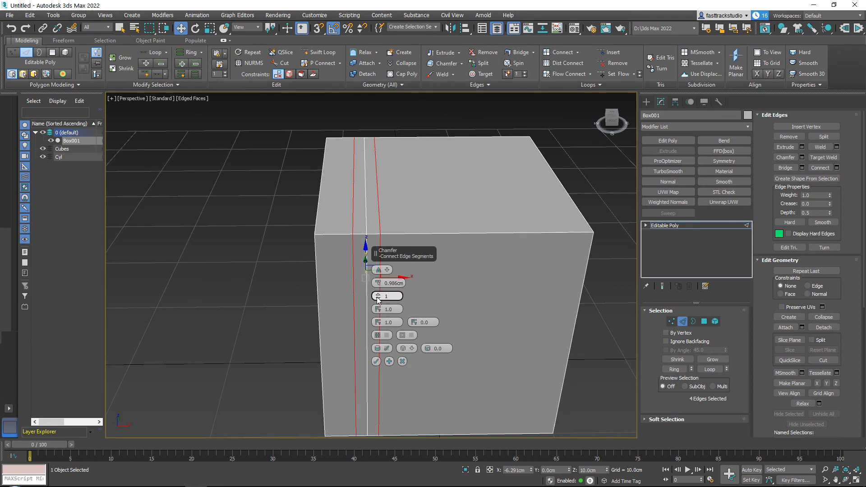